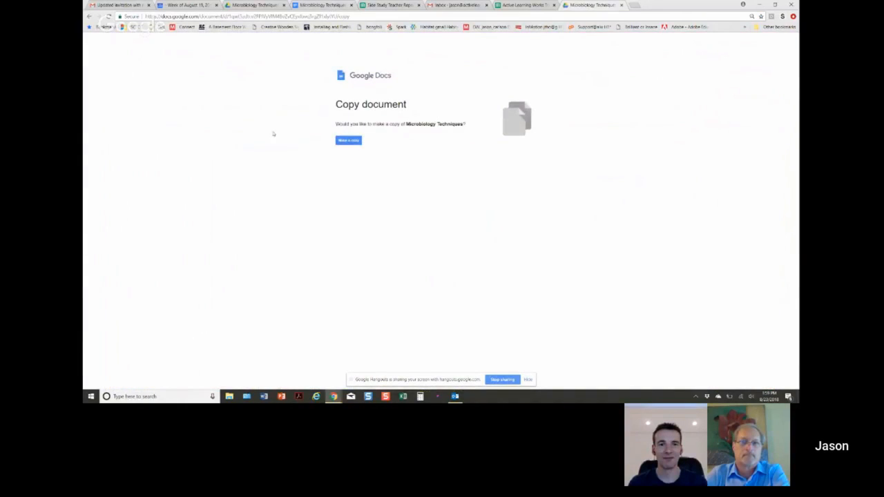
pyautogui.moveTo(375, 174)
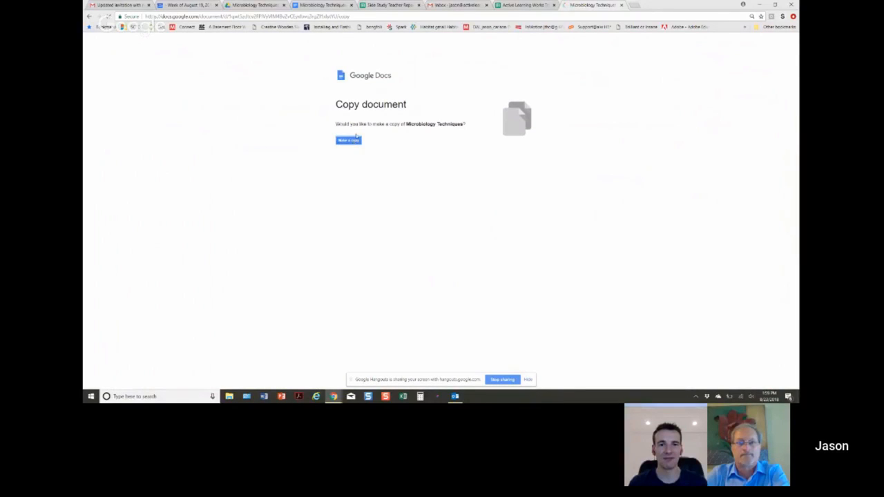
# Step: Make a personal copy of the Microbiology Techniques worksheet
pyautogui.click(348, 140)
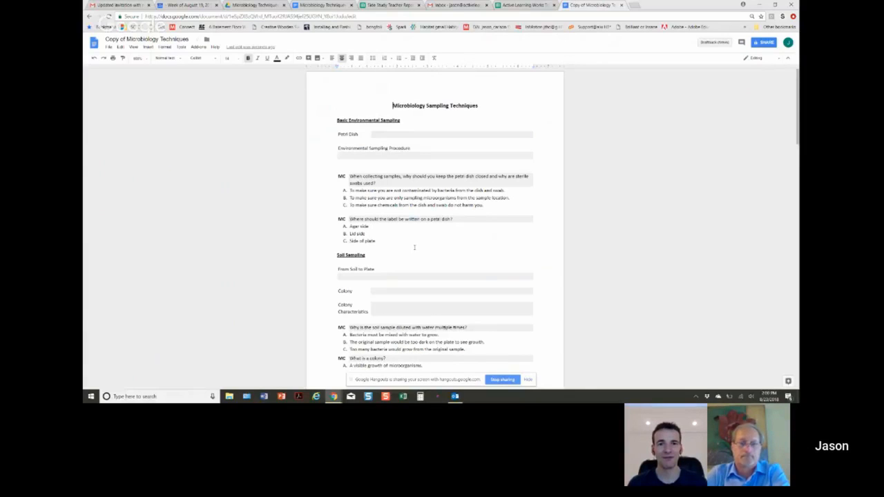
pyautogui.moveTo(465, 296)
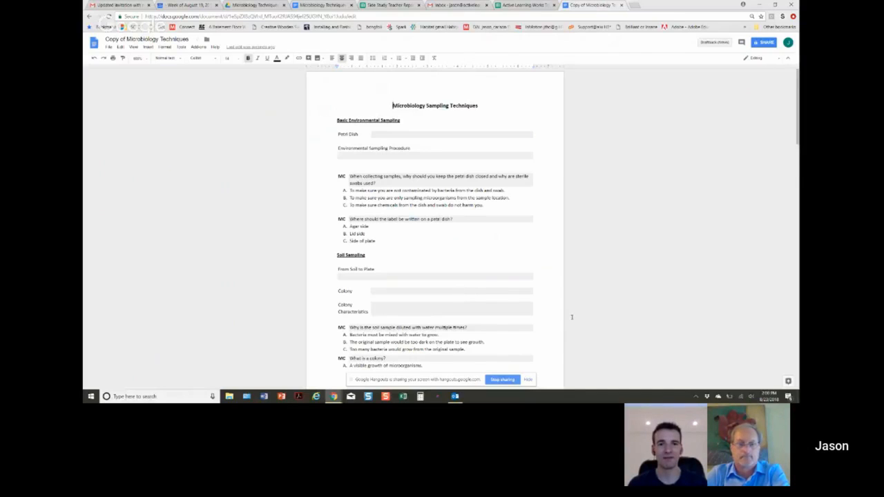
pyautogui.moveTo(630, 231)
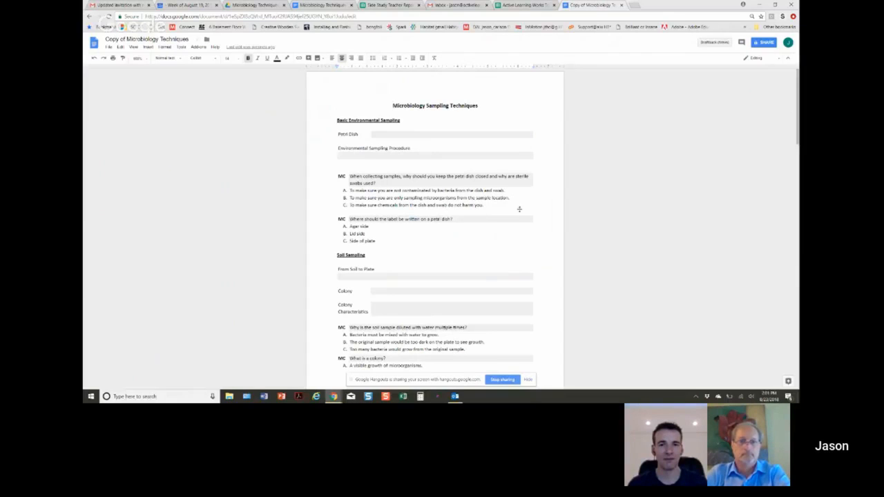
# Step: Open the Add-ons menu to reach Side Study for Students
pyautogui.click(199, 47)
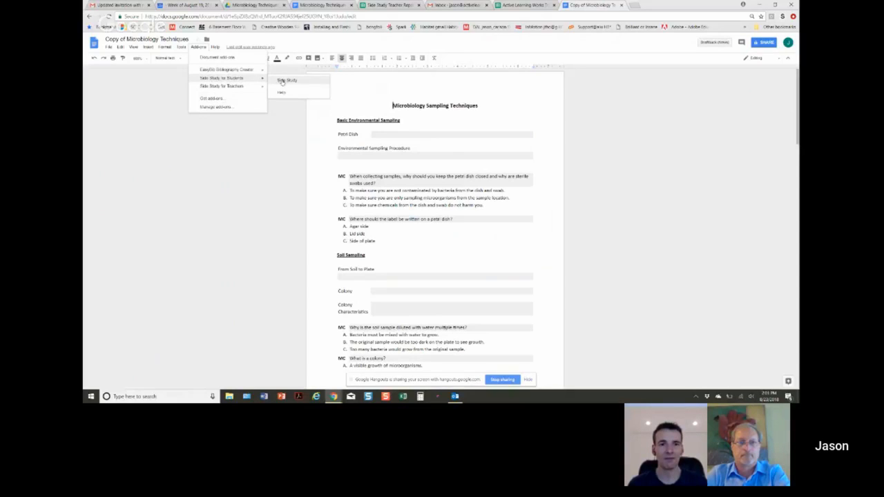
# Step: Launch the Side Study sidebar, enter the name Jason, and begin the assignment
pyautogui.click(288, 80)
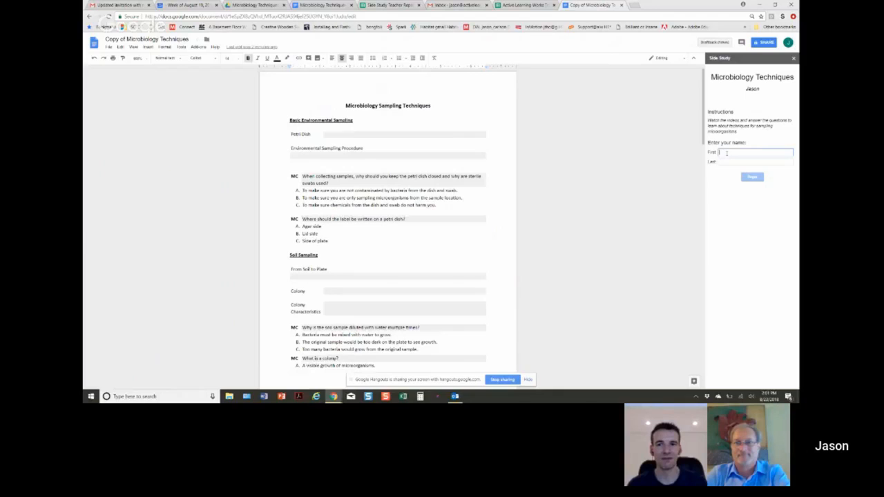
pyautogui.write('Jason')
pyautogui.click(756, 161)
pyautogui.write('Unscripted')
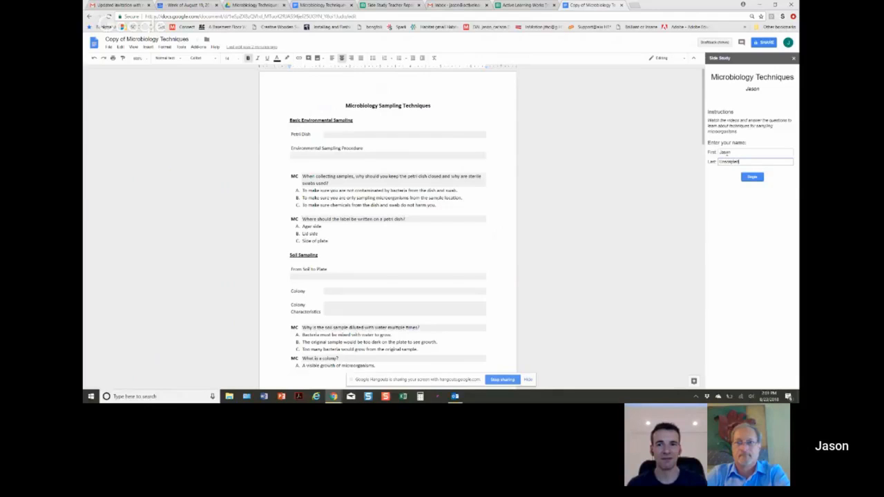
pyautogui.click(752, 177)
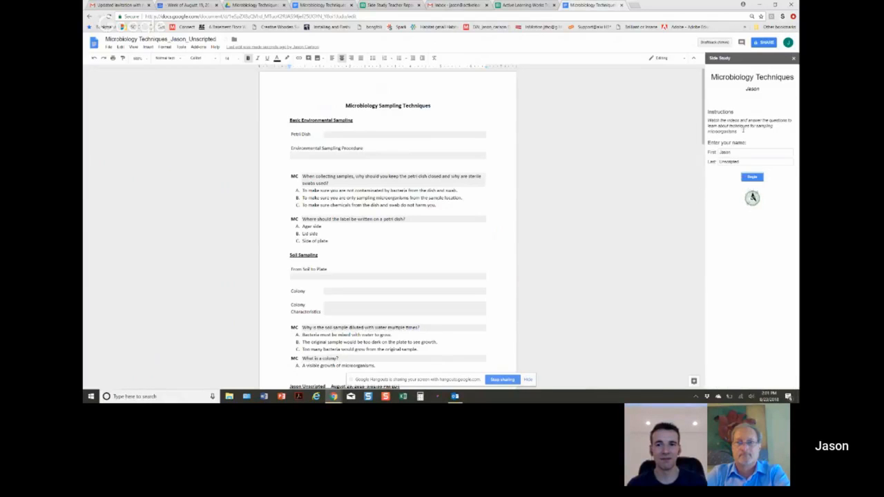
pyautogui.click(752, 177)
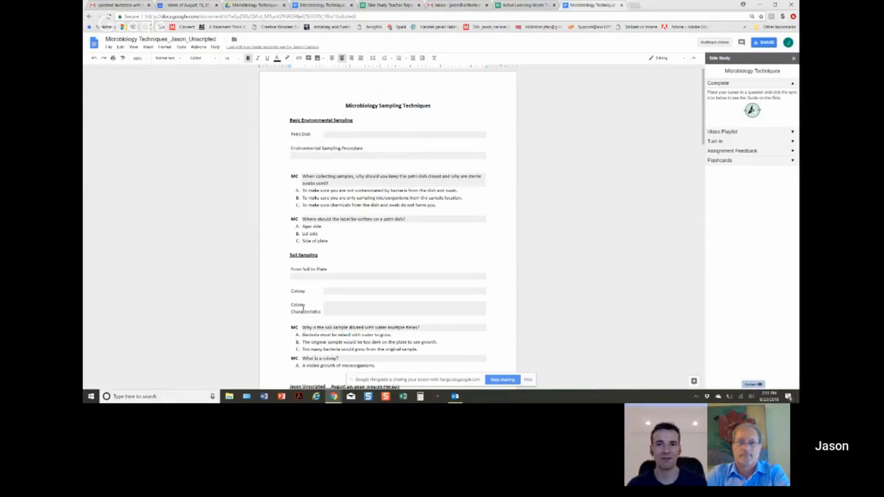
# Step: Scroll down through the worksheet
pyautogui.scroll(-3)
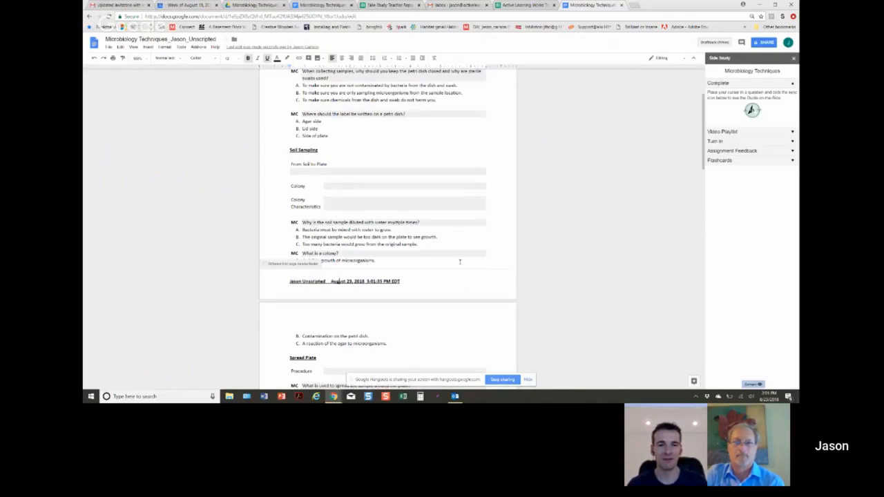
pyautogui.moveTo(549, 265)
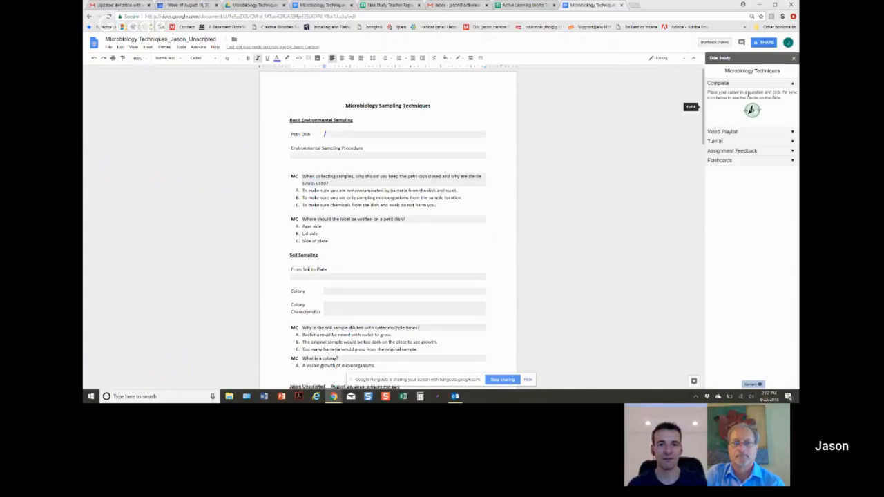
pyautogui.moveTo(752, 110)
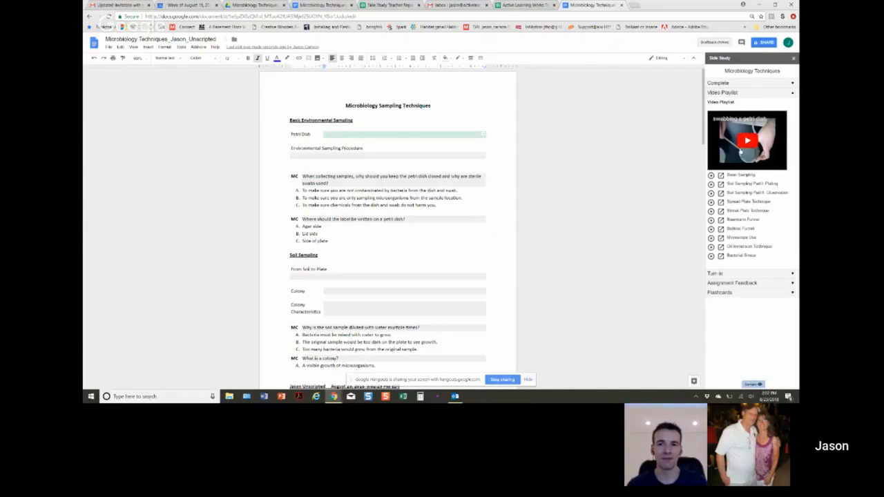
# Step: Play the swabbing a petri dish video, then close the player
pyautogui.click(748, 140)
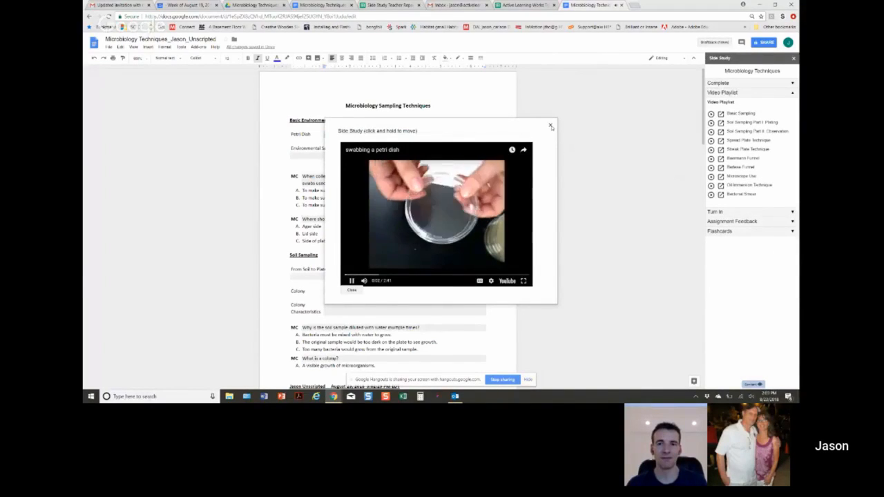
pyautogui.click(550, 127)
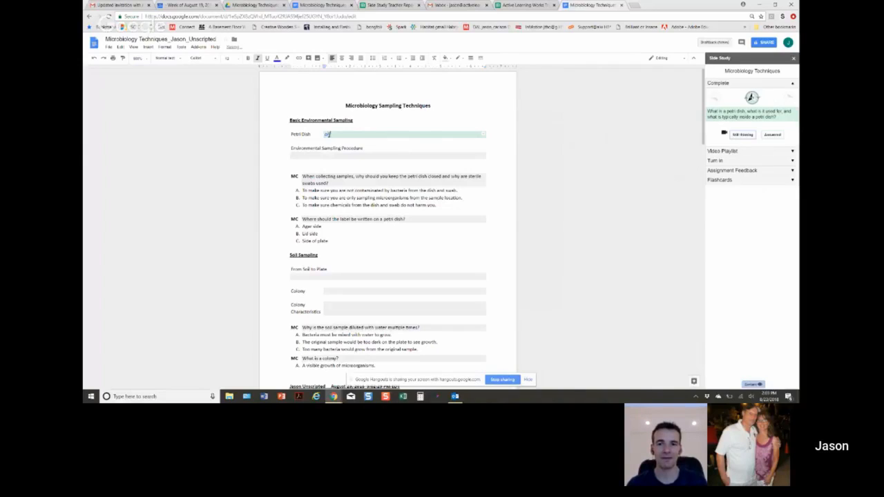
# Step: Answer the Petri Dish question with 'answer', mark it answered, and send an Easy rating
pyautogui.write('answer')
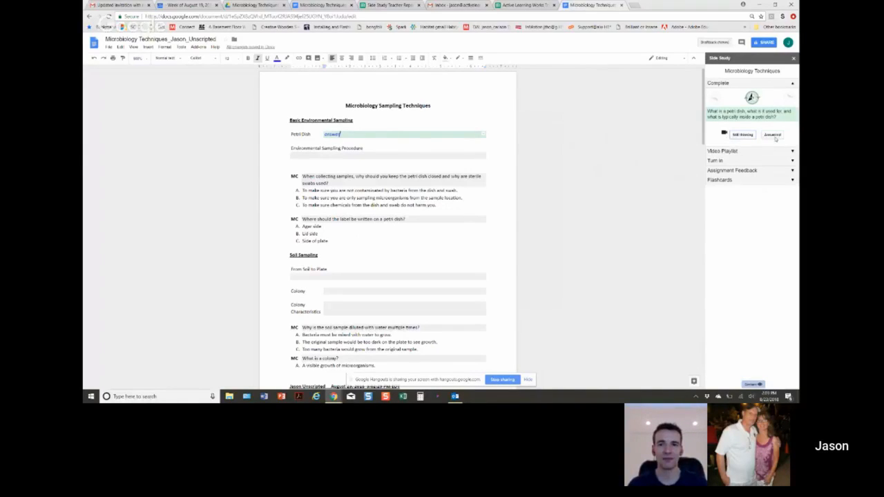
pyautogui.click(772, 135)
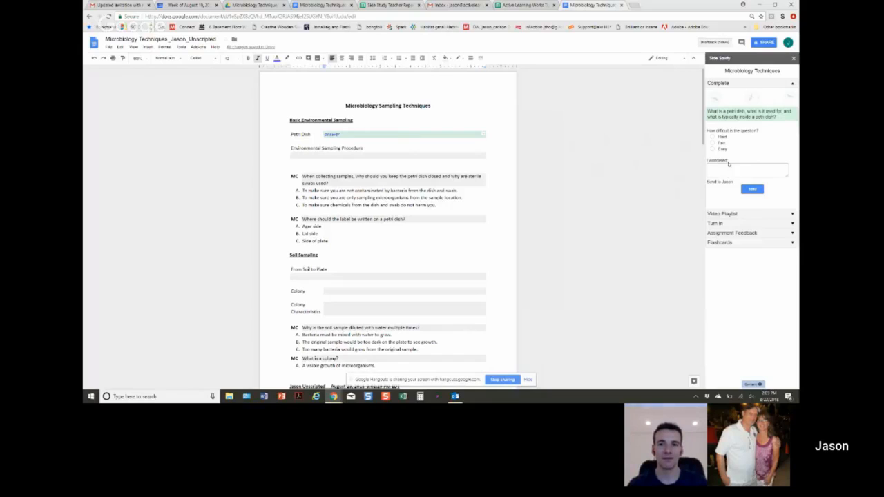
pyautogui.click(712, 149)
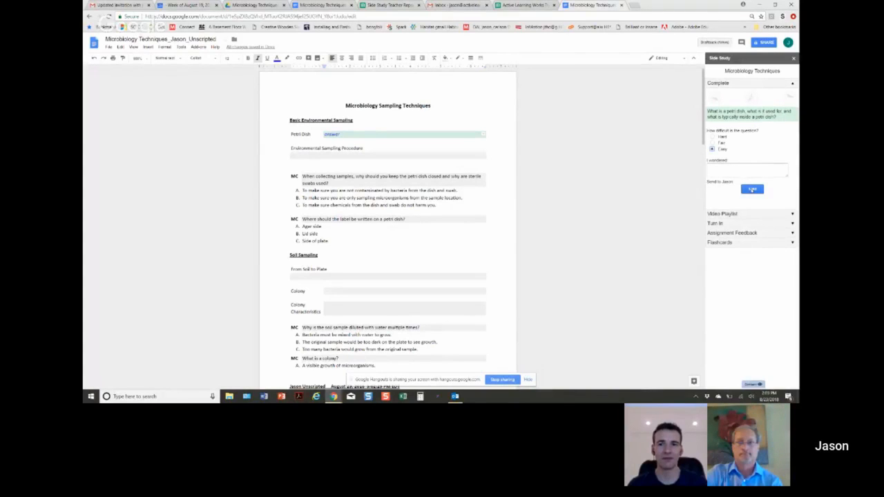
pyautogui.click(751, 189)
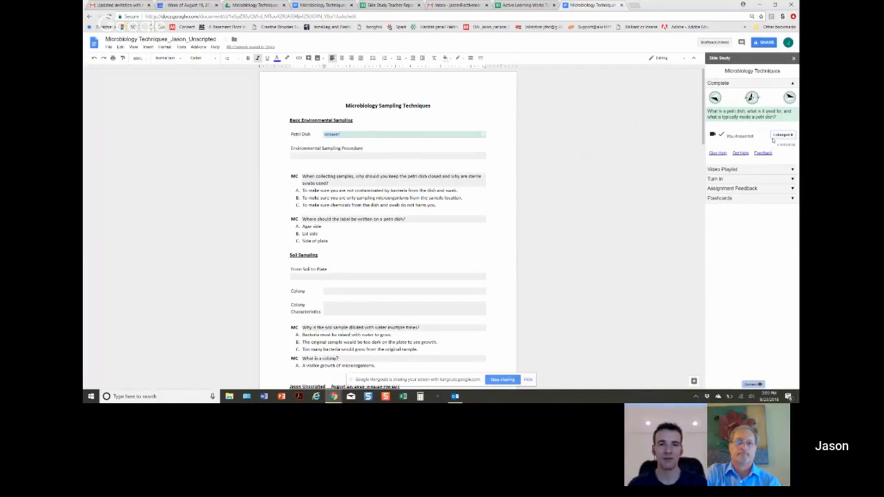
# Step: Move to Environmental Sampling Procedure and send an Easy difficulty rating
pyautogui.click(789, 97)
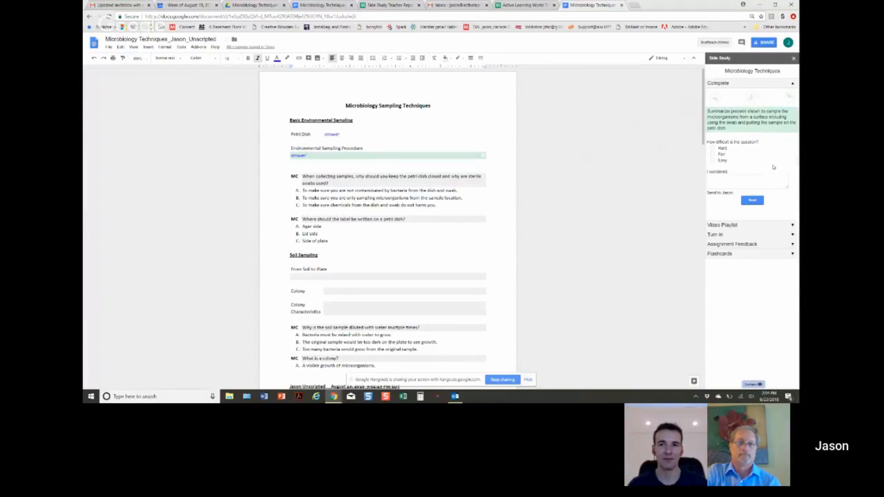
pyautogui.click(713, 160)
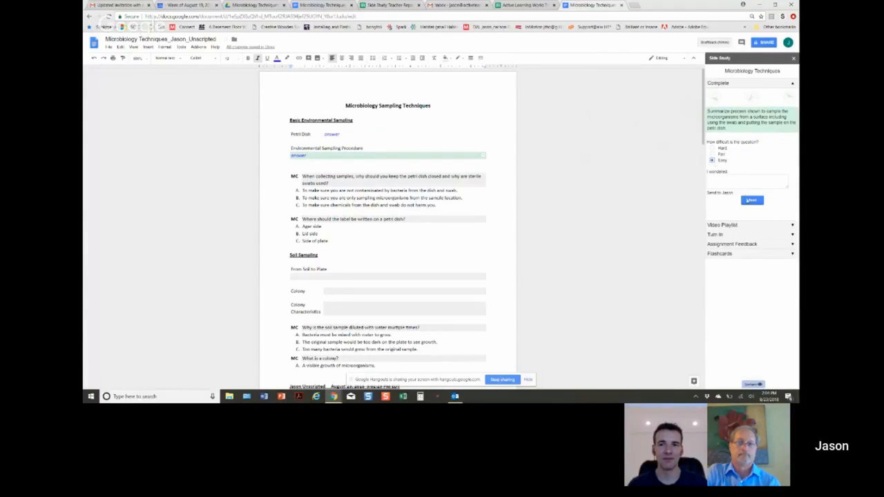
pyautogui.click(751, 201)
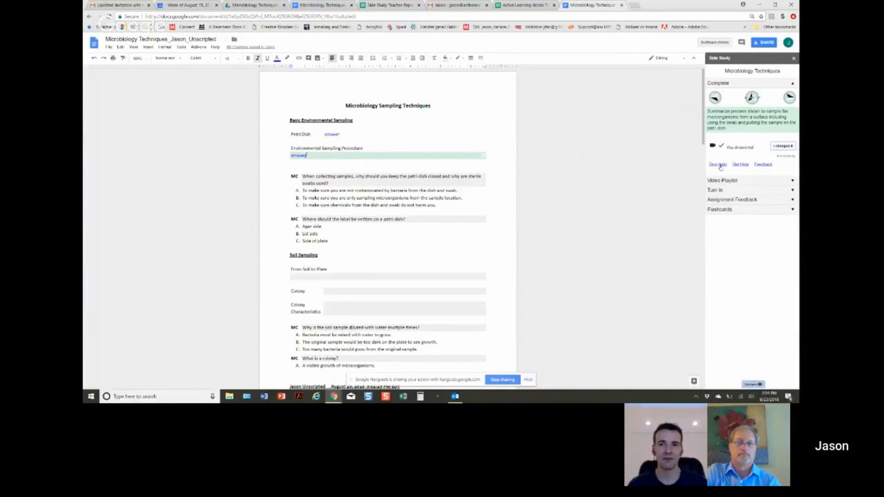
# Step: Open Give Help and preview a classmate's sampling procedure answer
pyautogui.click(740, 164)
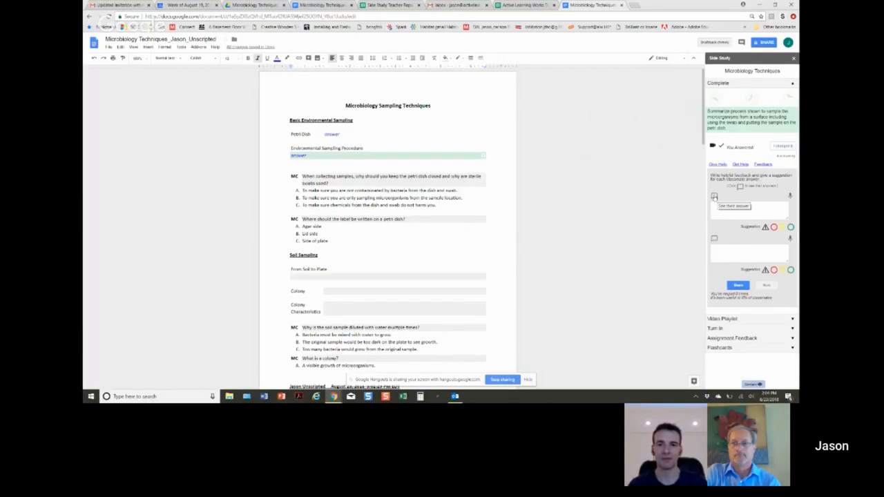
pyautogui.click(733, 205)
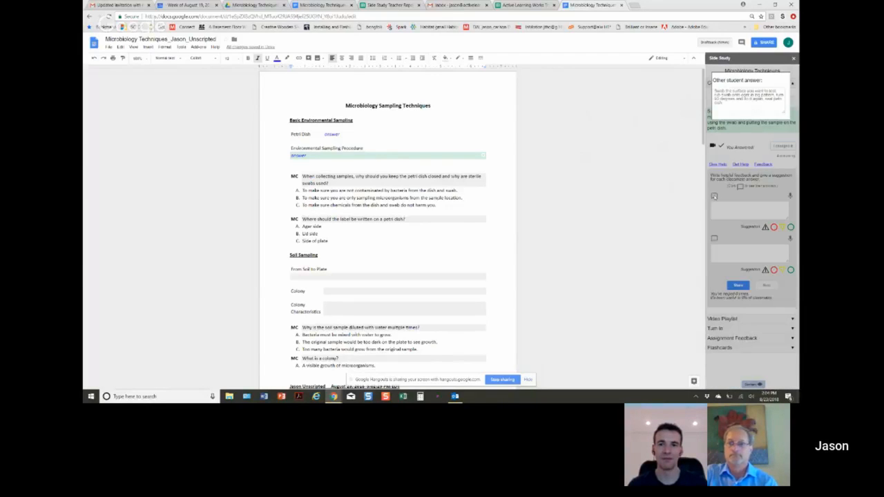
pyautogui.moveTo(670, 189)
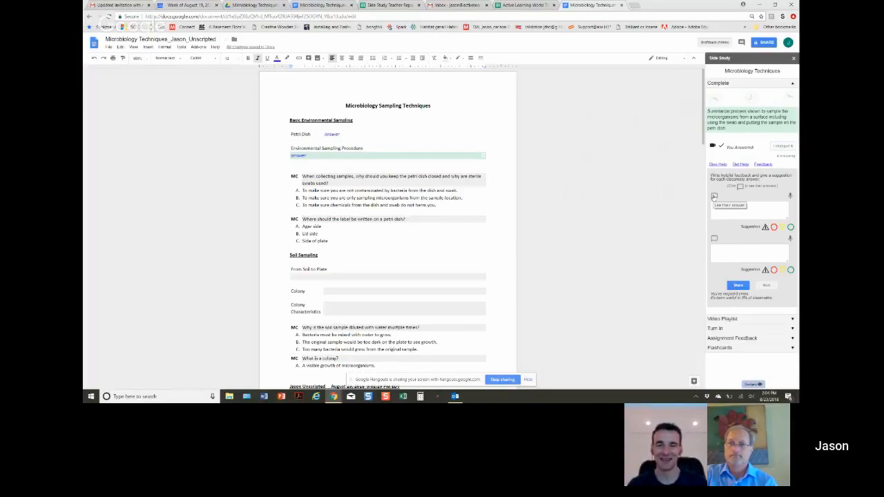
# Step: Write 'feedback' on the classmates' answers and share it
pyautogui.click(750, 209)
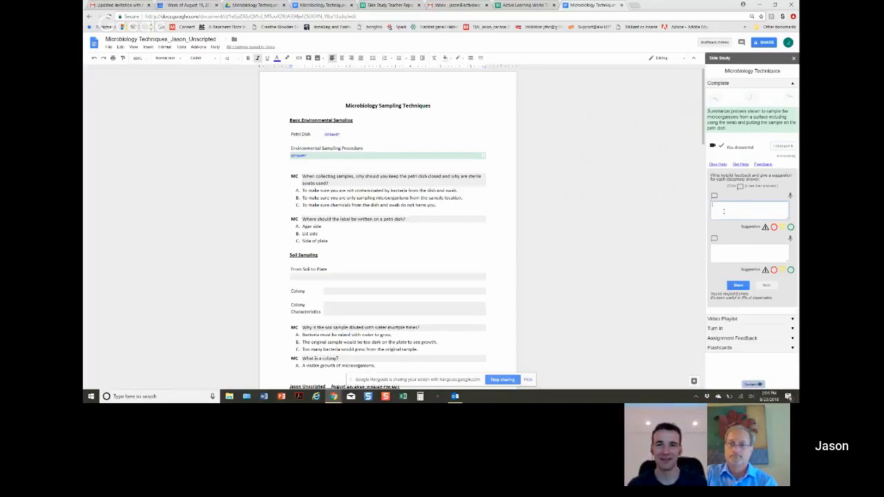
pyautogui.write('feedback')
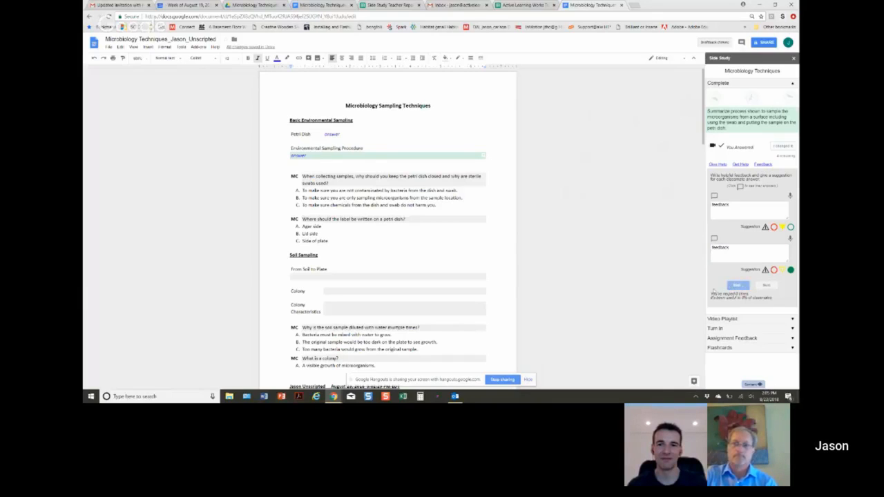
pyautogui.click(737, 286)
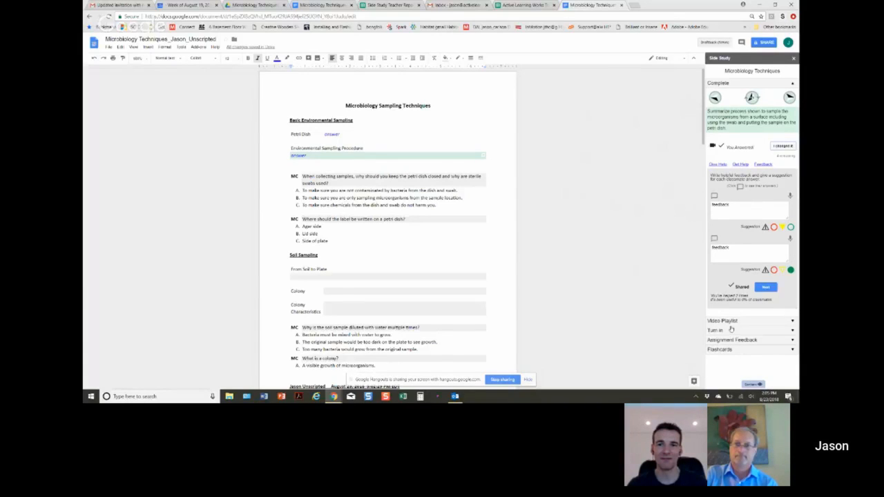
pyautogui.moveTo(724, 353)
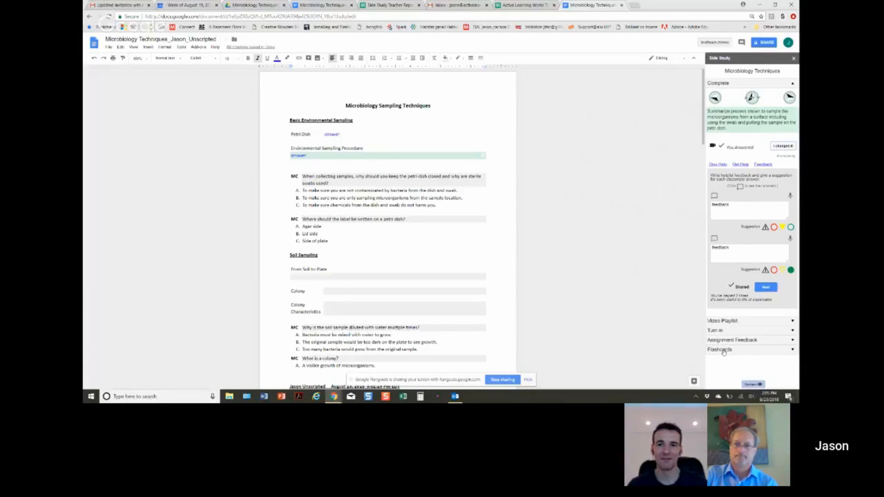
# Step: Practice the flashcards in order, advance one card, then close the practice window
pyautogui.click(752, 350)
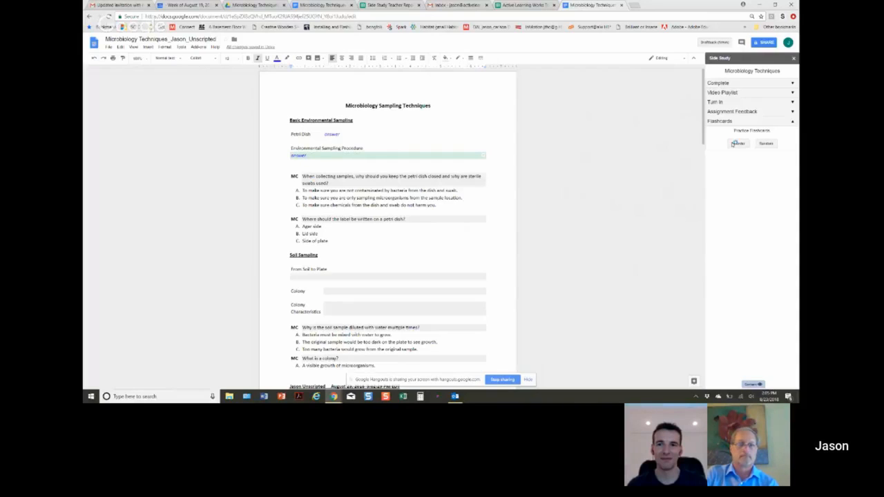
pyautogui.click(739, 143)
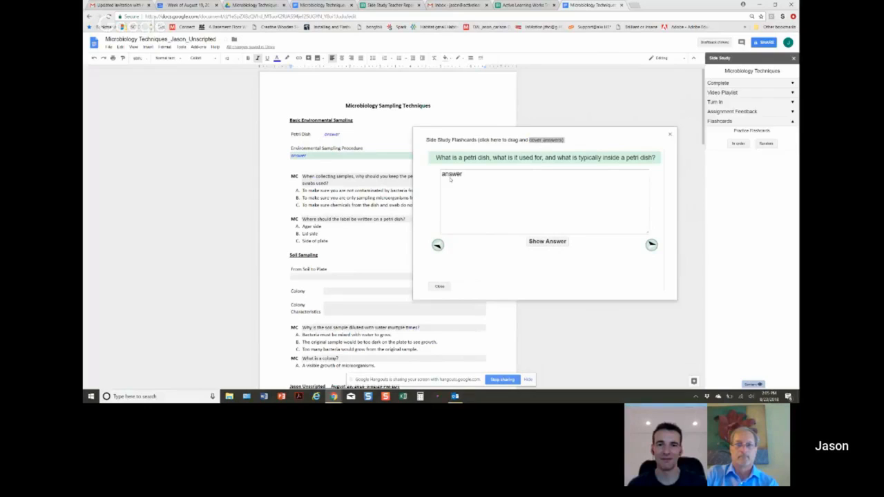
pyautogui.click(652, 254)
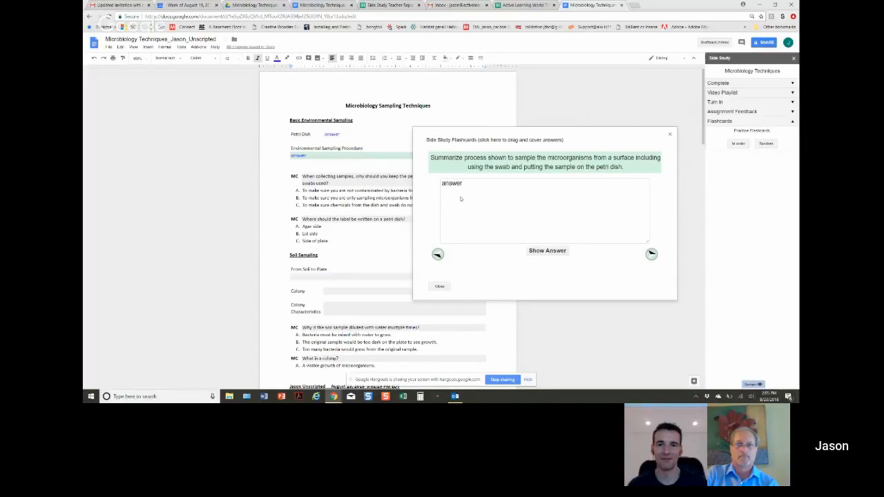
pyautogui.moveTo(487, 204)
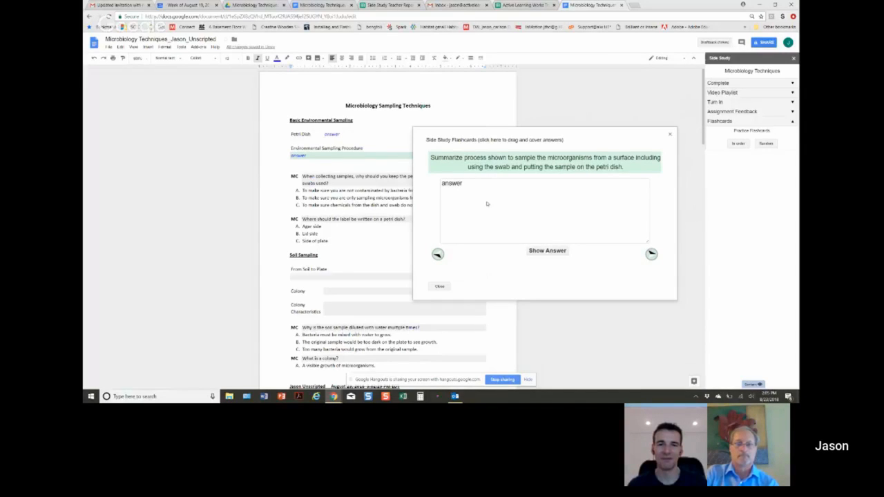
pyautogui.moveTo(451, 283)
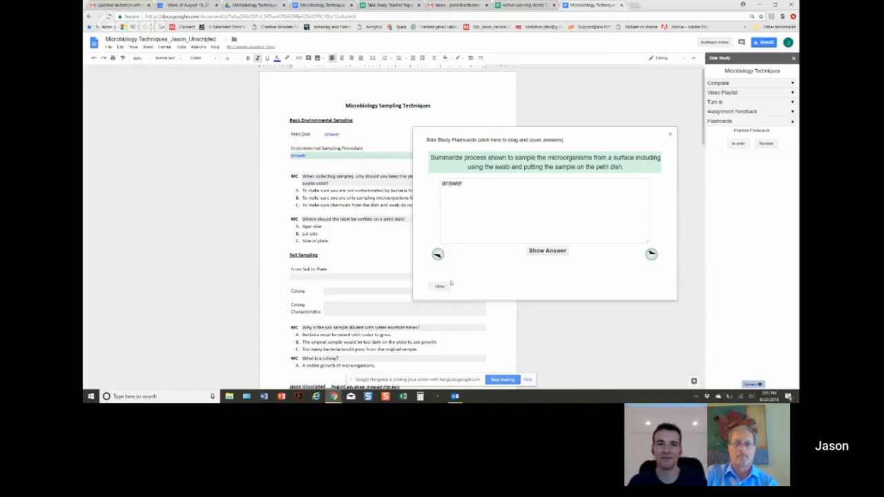
pyautogui.click(440, 286)
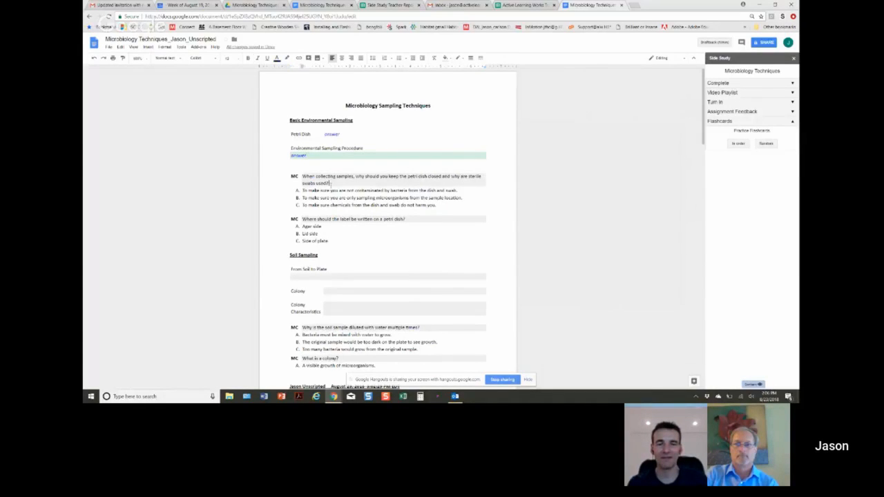
# Step: Answer the closed-petri-dish multiple-choice question with option A and submit
pyautogui.click(717, 82)
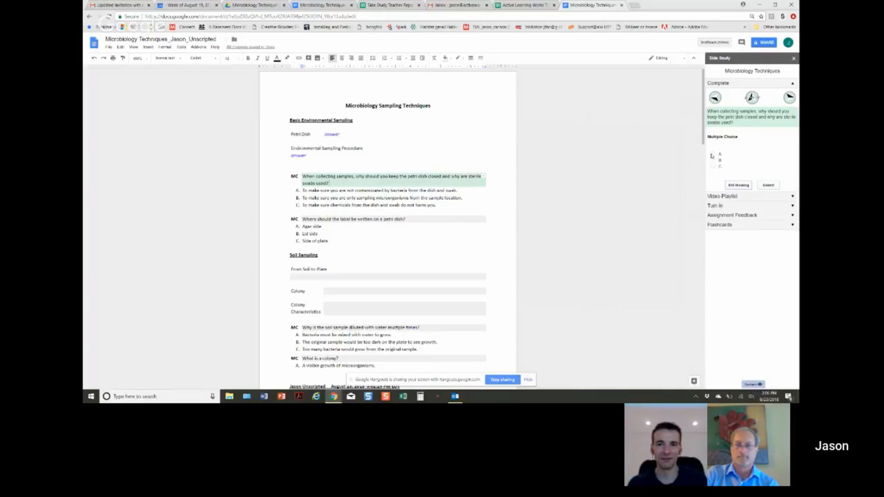
pyautogui.click(713, 154)
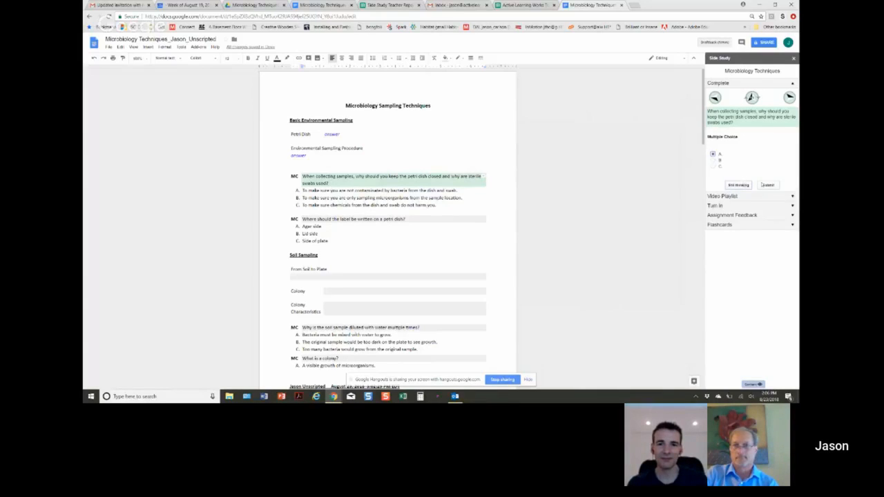
pyautogui.click(767, 184)
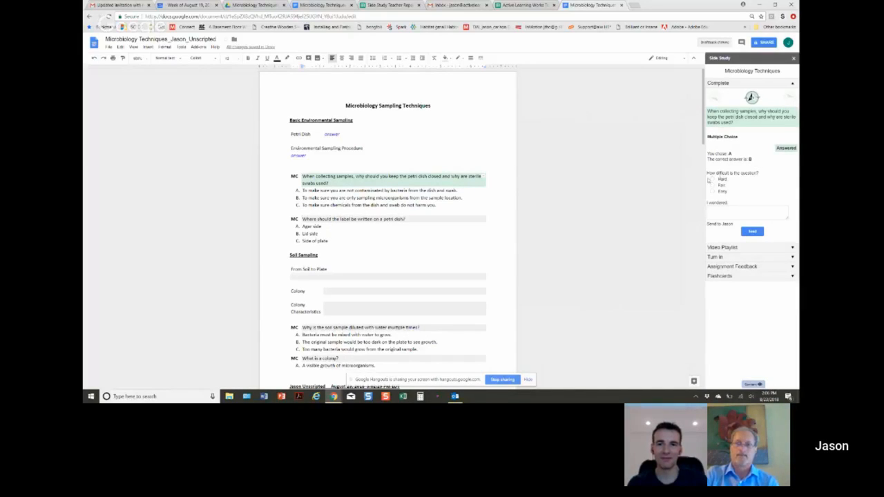
# Step: Rate the question as Hard, then return to the Microbiology worksheet document
pyautogui.click(713, 179)
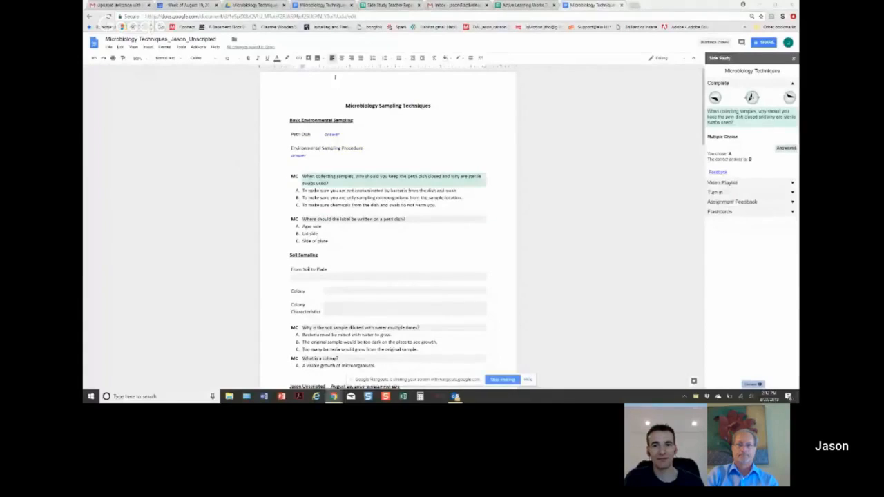
pyautogui.click(199, 46)
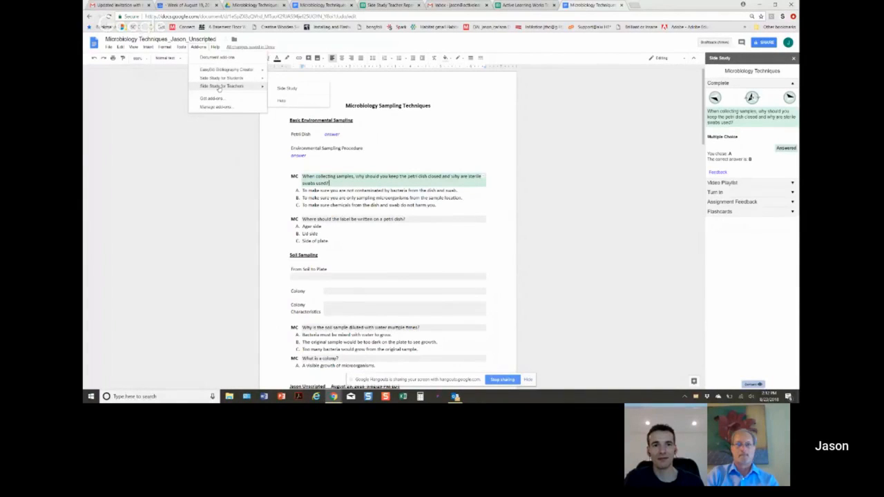
pyautogui.moveTo(221, 79)
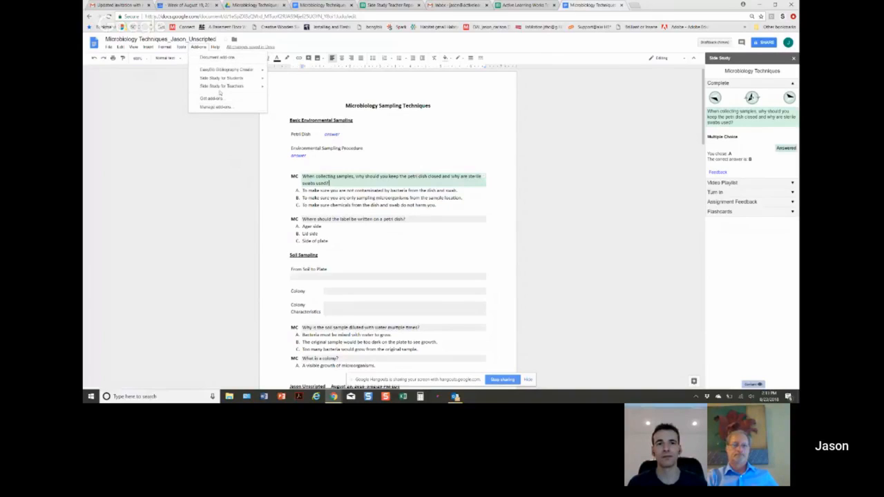
# Step: Show the Add-ons list with Side Study for Students and Side Study for Teachers
pyautogui.click(221, 85)
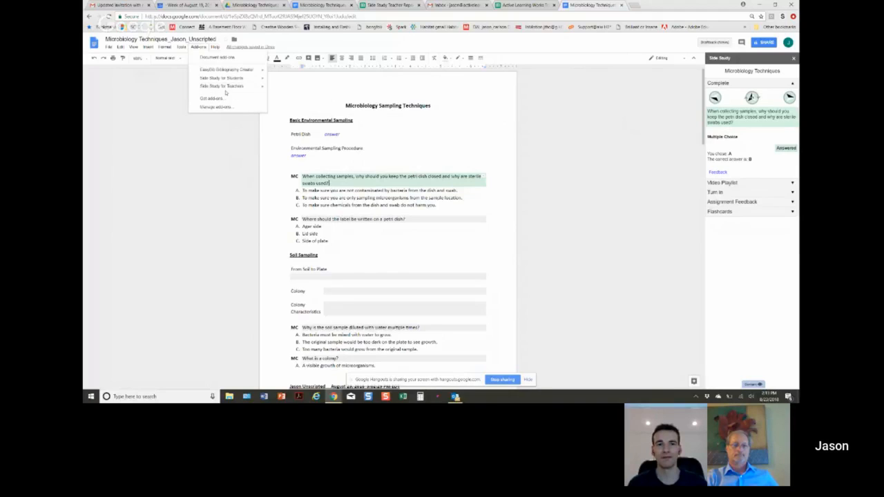
pyautogui.moveTo(222, 78)
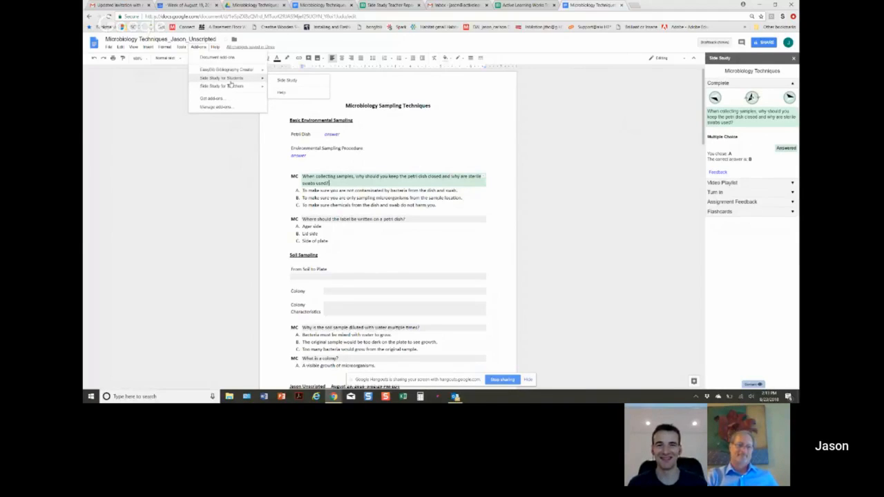
pyautogui.moveTo(221, 85)
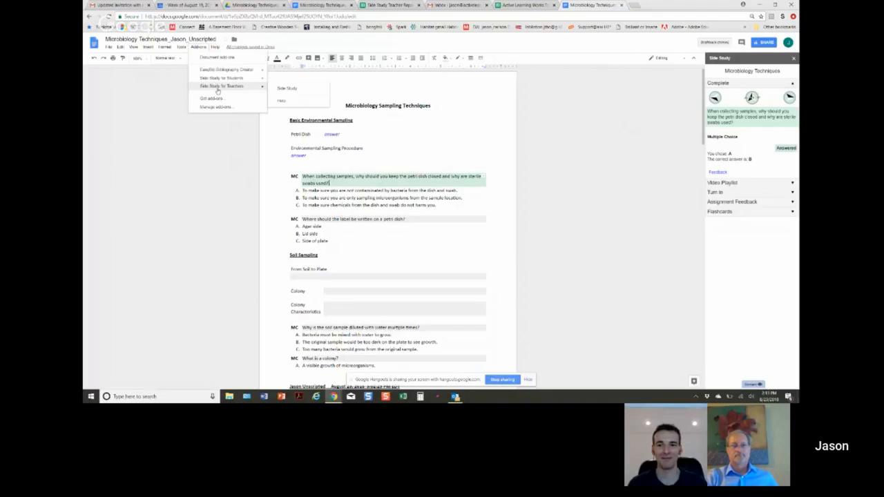
pyautogui.moveTo(259, 98)
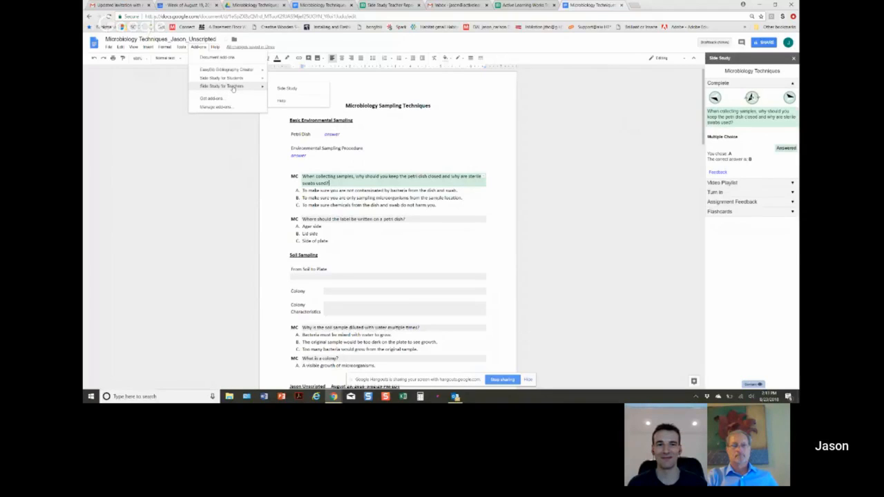
pyautogui.moveTo(221, 78)
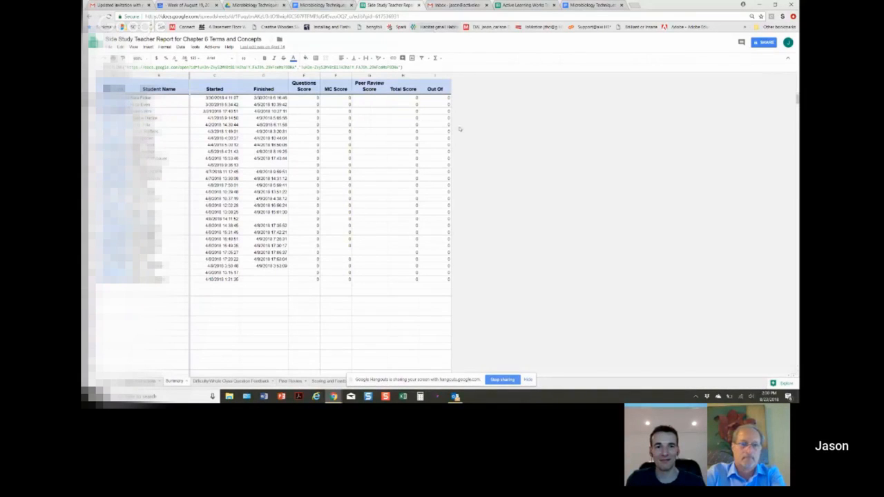
pyautogui.moveTo(300, 208)
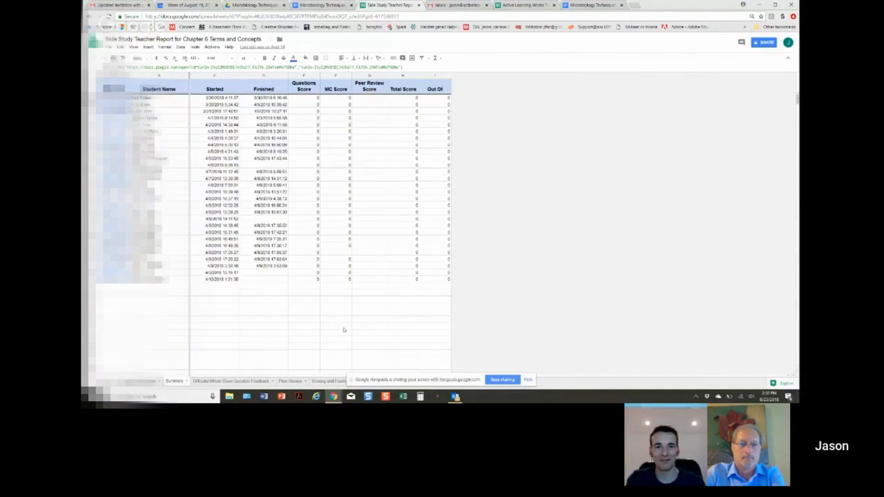
pyautogui.moveTo(370, 263)
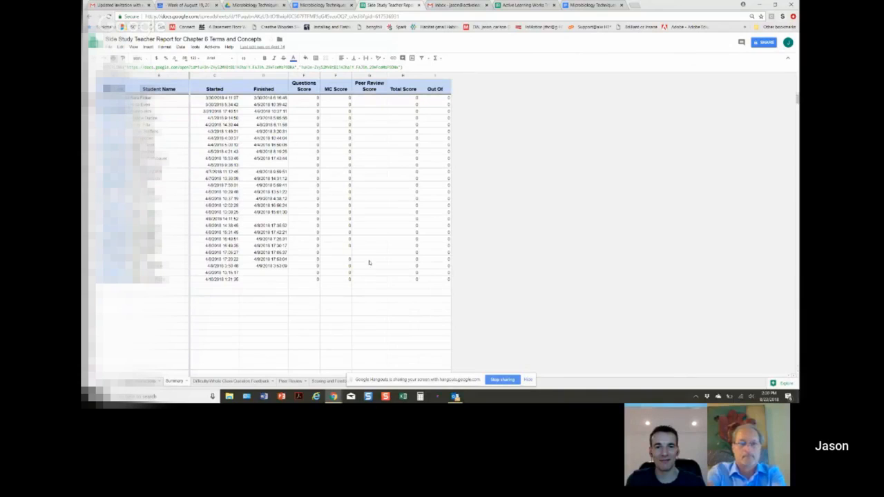
pyautogui.moveTo(373, 247)
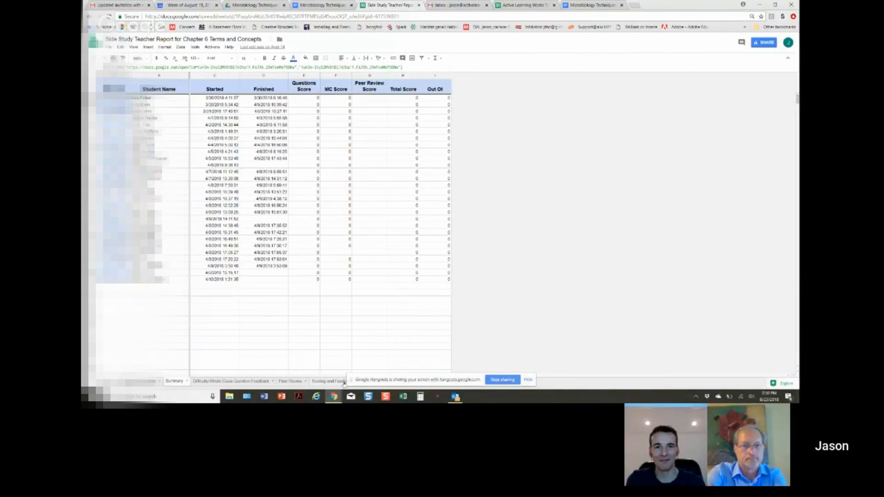
pyautogui.moveTo(482, 95)
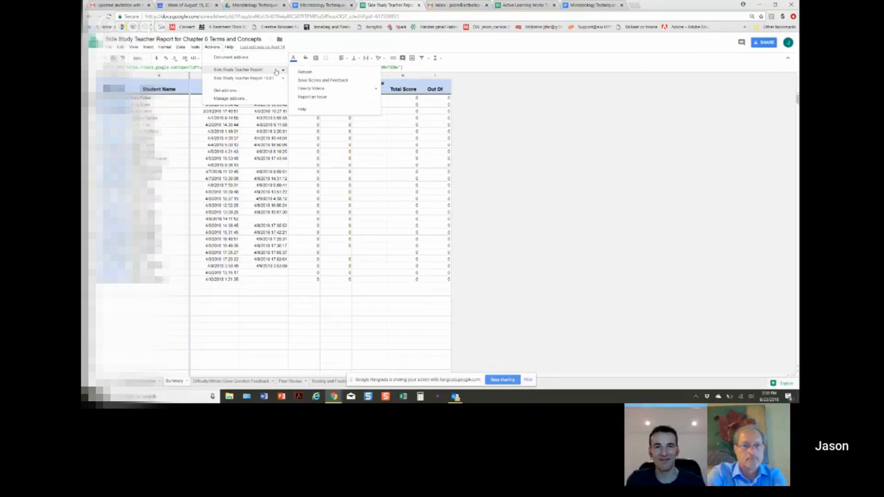
pyautogui.moveTo(323, 80)
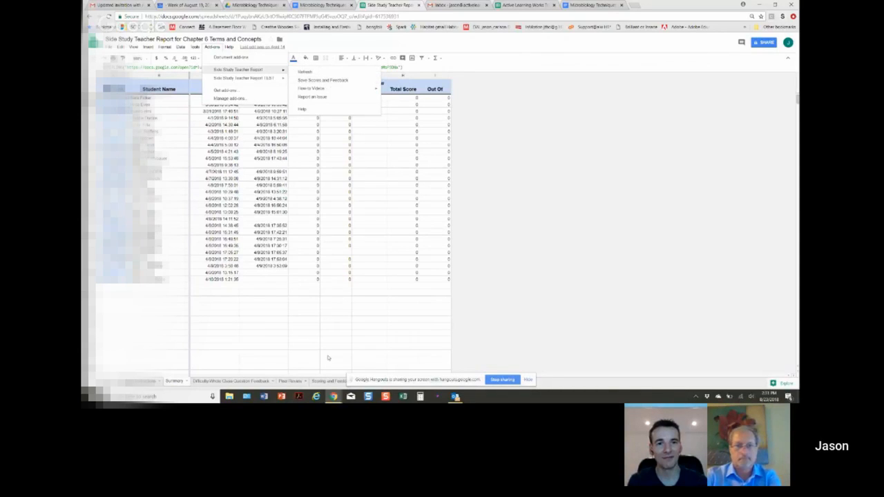
# Step: Switch to the Teacher Report's Summary sheet of student start, finish and score columns
pyautogui.click(335, 352)
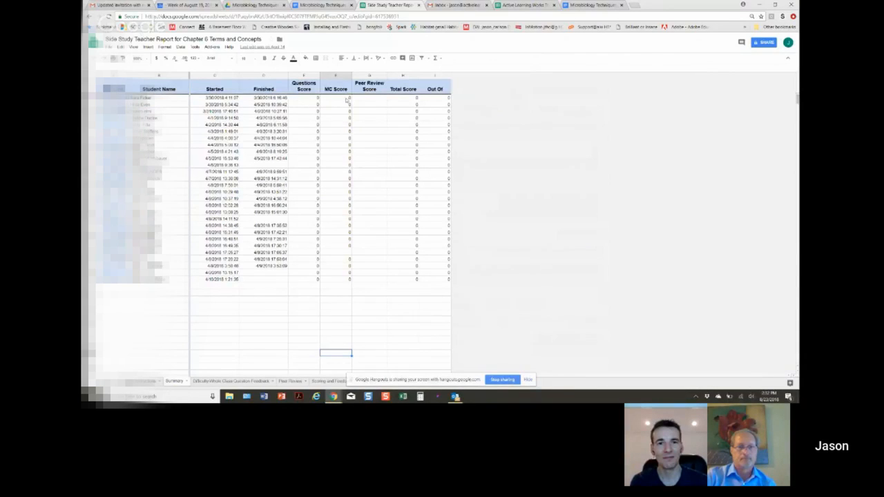
pyautogui.moveTo(314, 278)
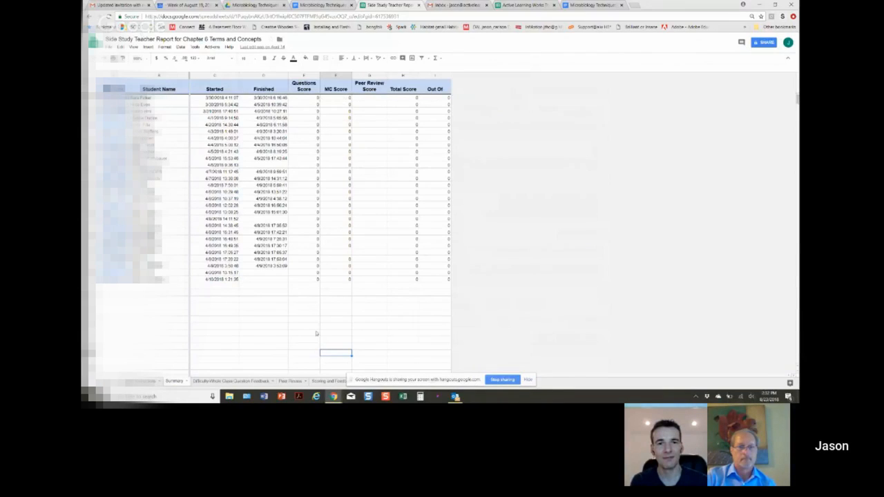
pyautogui.moveTo(397, 218)
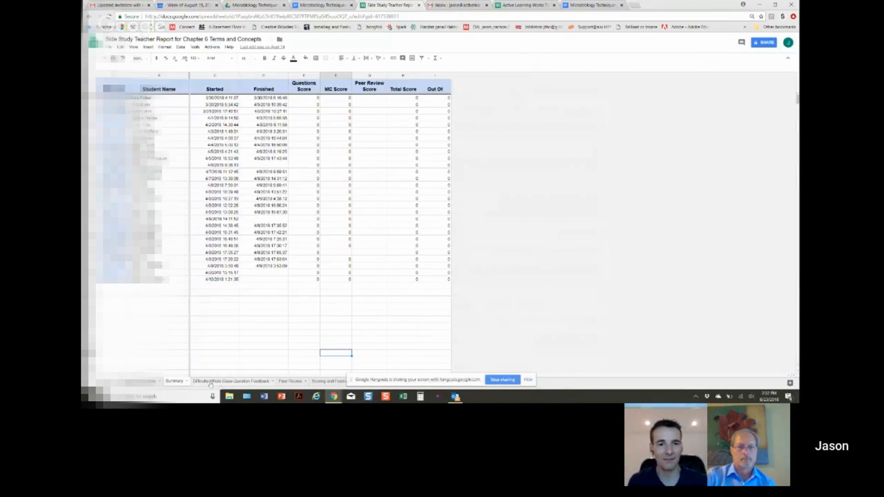
# Step: Review the Difficulty/Whole Class Question Feedback sheet's hard counts and students' difficulty reasons
pyautogui.click(230, 380)
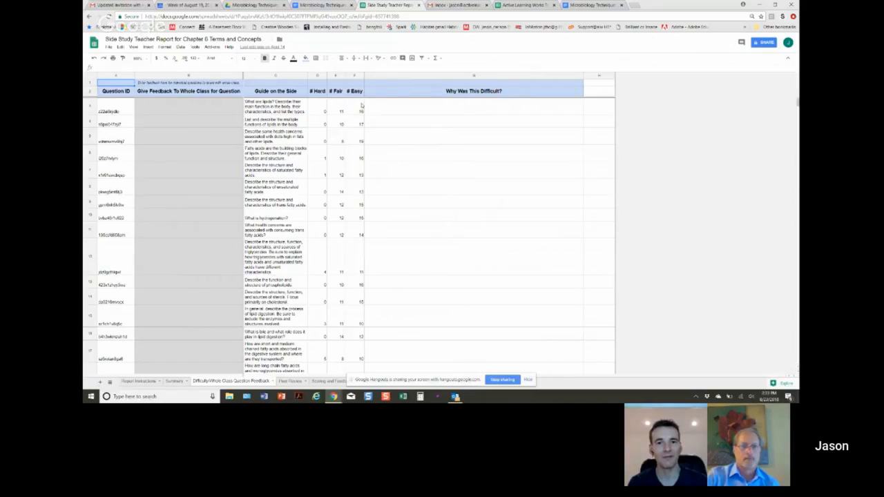
pyautogui.moveTo(346, 267)
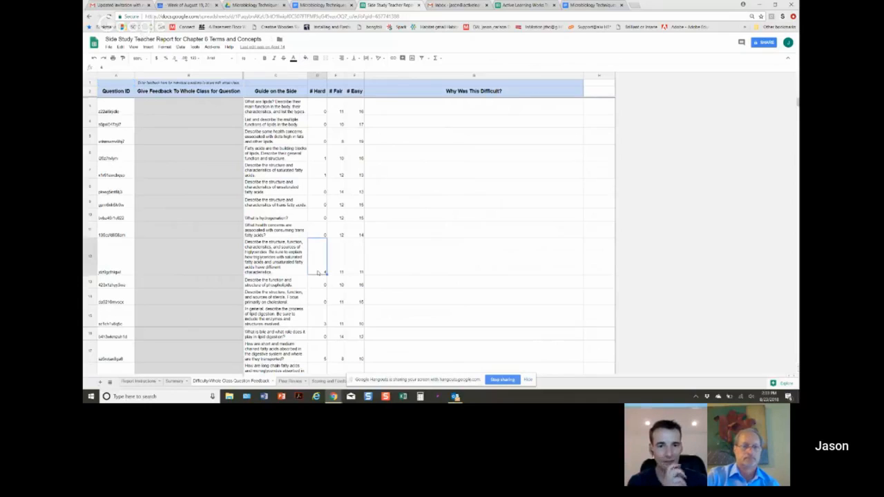
pyautogui.click(317, 351)
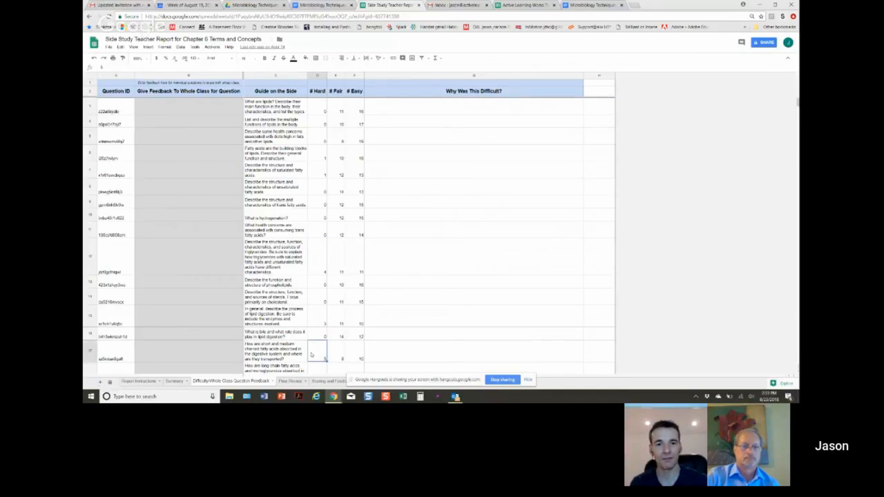
pyautogui.scroll(-3)
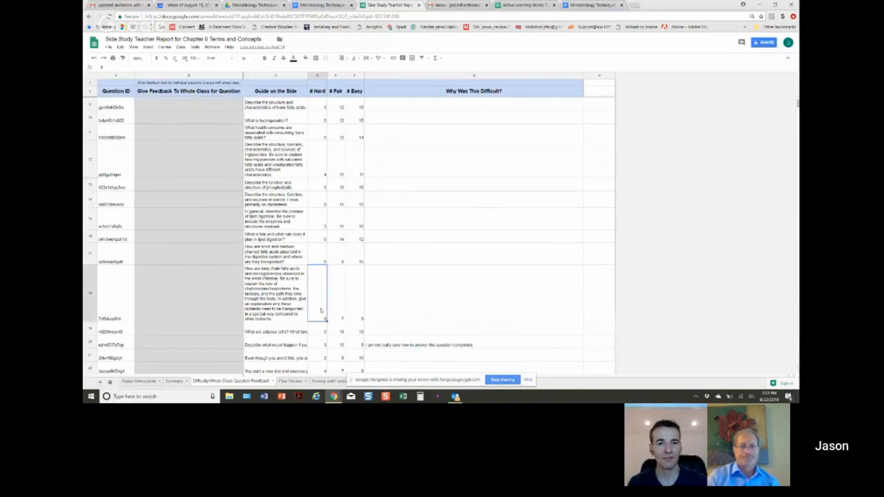
pyautogui.click(324, 240)
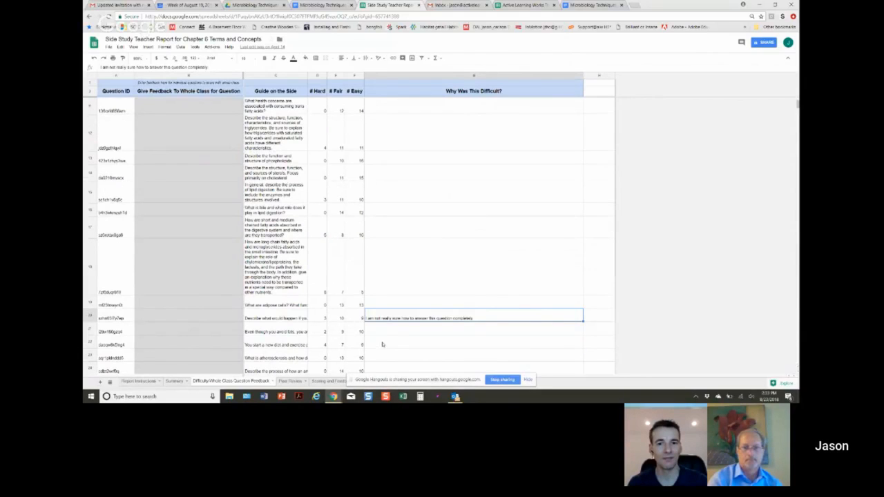
pyautogui.moveTo(414, 335)
pyautogui.write('test')
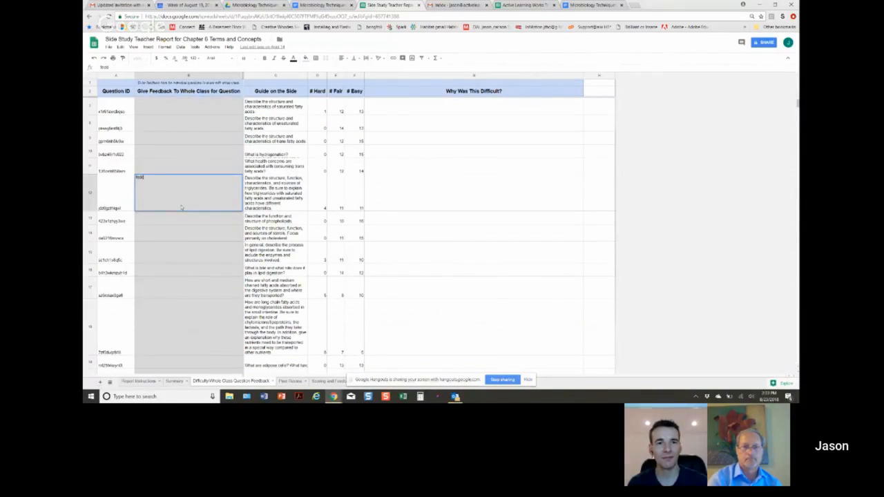
# Step: Enter 'feedback' and 'student id' as whole-class feedback for the triglycerides question
pyautogui.write('feedback')
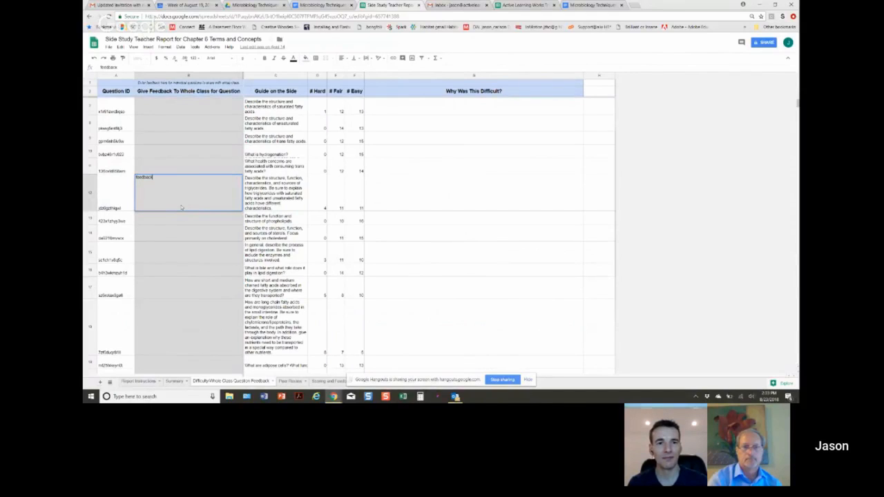
pyautogui.write('student id')
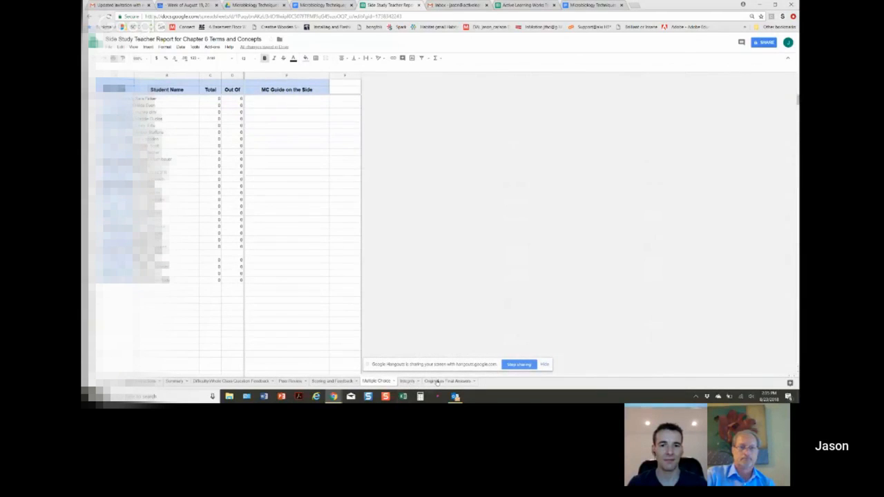
# Step: Switch to the empty Original vs Final Answers sheet of the Teacher Report
pyautogui.click(449, 381)
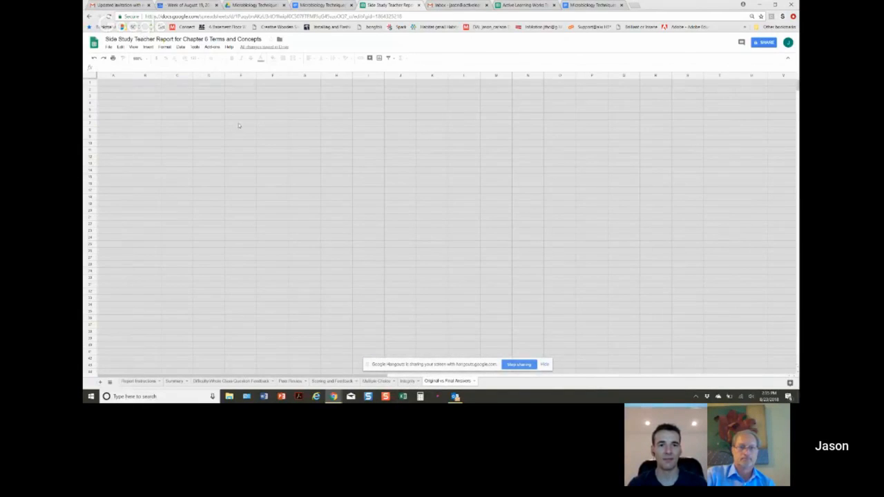